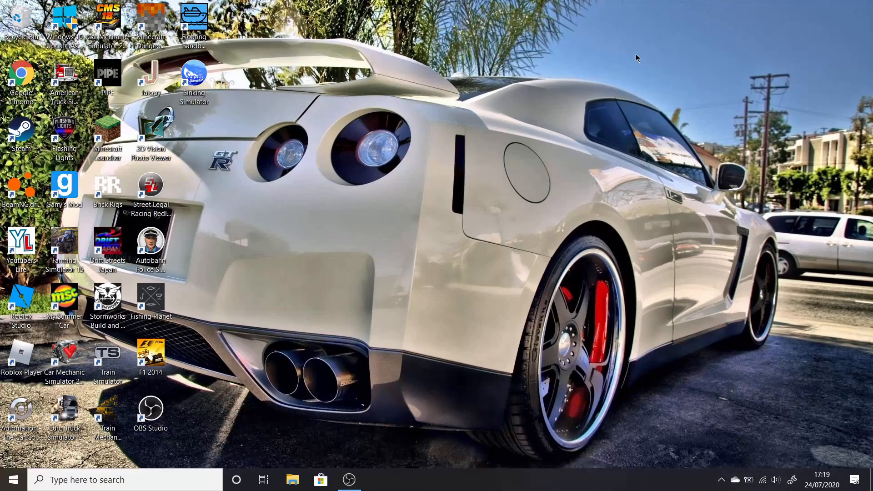
pyautogui.moveTo(620, 73)
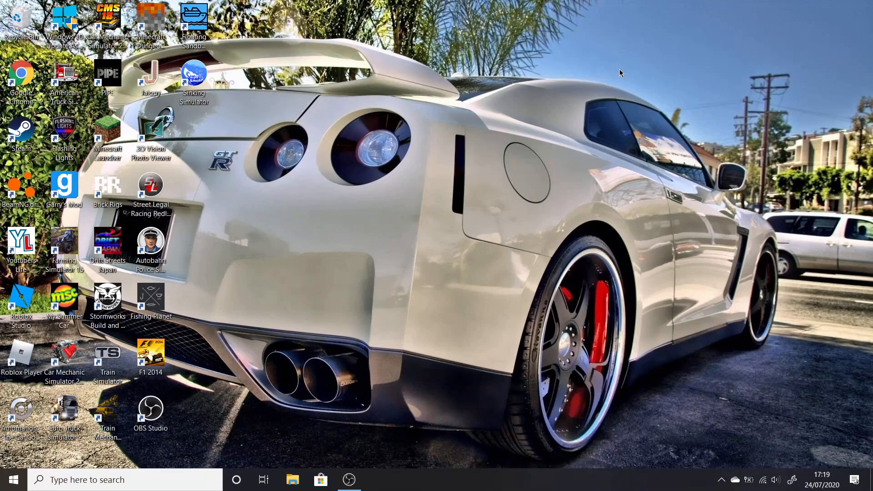
# Step: Restore the minimized OBS Studio window from the taskbar, showing the running recording timer
pyautogui.click(349, 479)
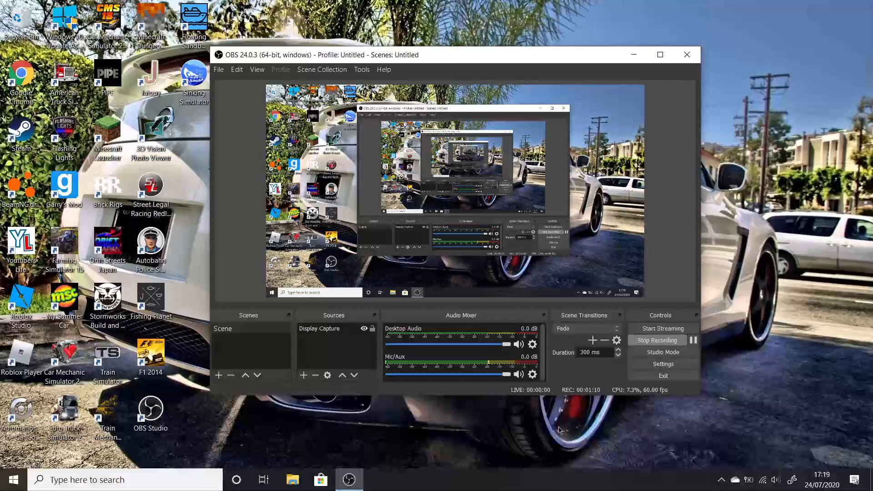